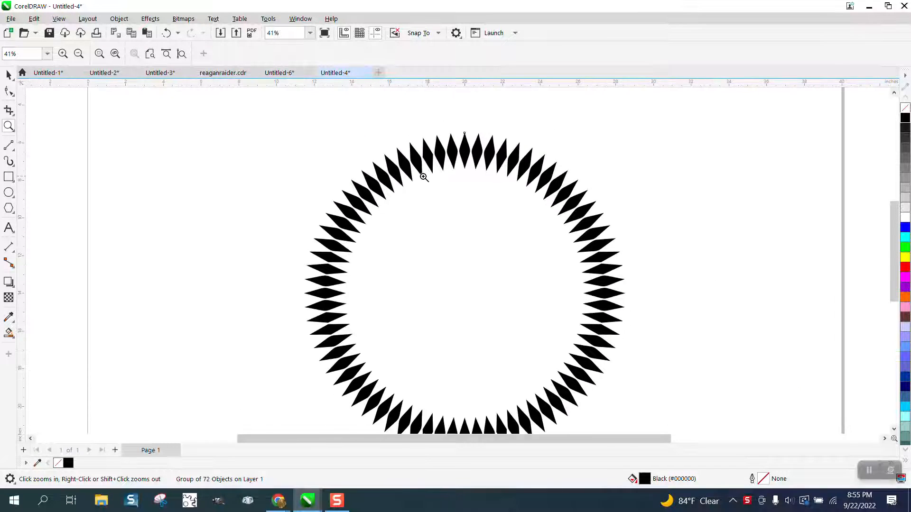
# - Scale a smaller concentric copy of the circle to form a ring beside the diamond ring
pyautogui.click(572, 198)
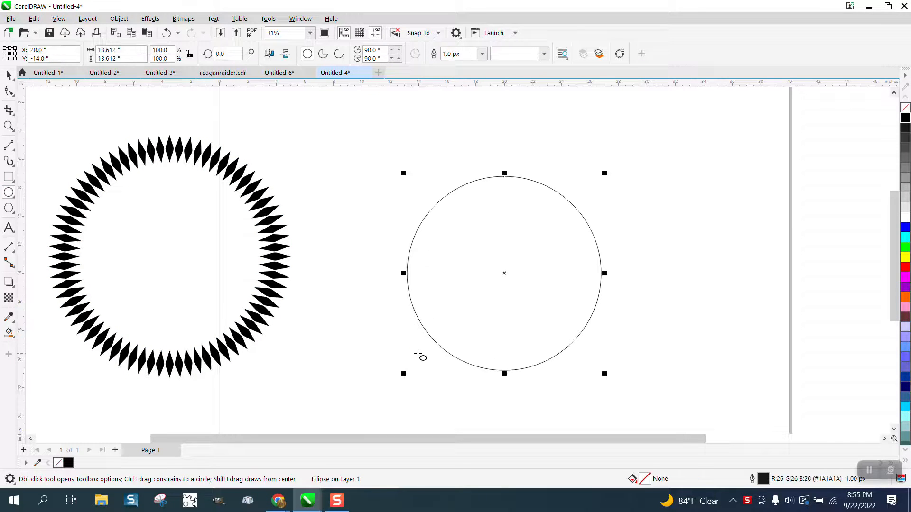
pyautogui.moveTo(189, 261)
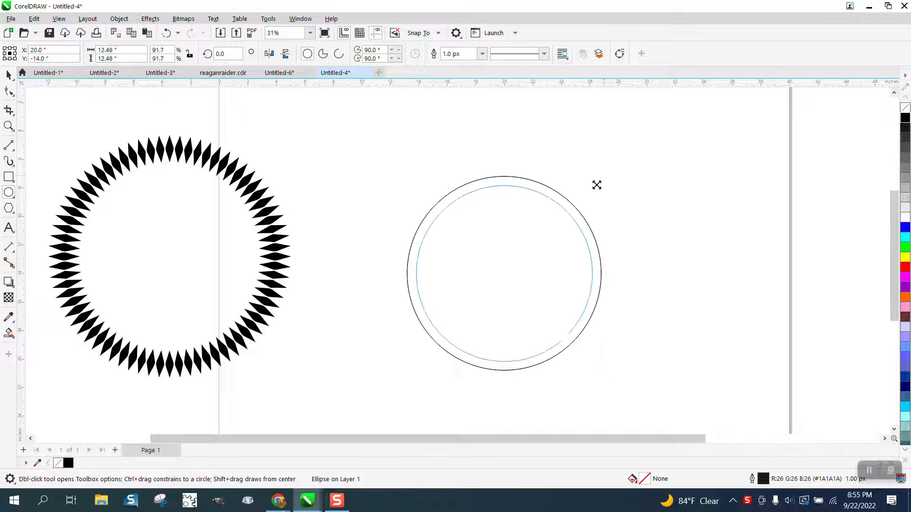
pyautogui.click(505, 274)
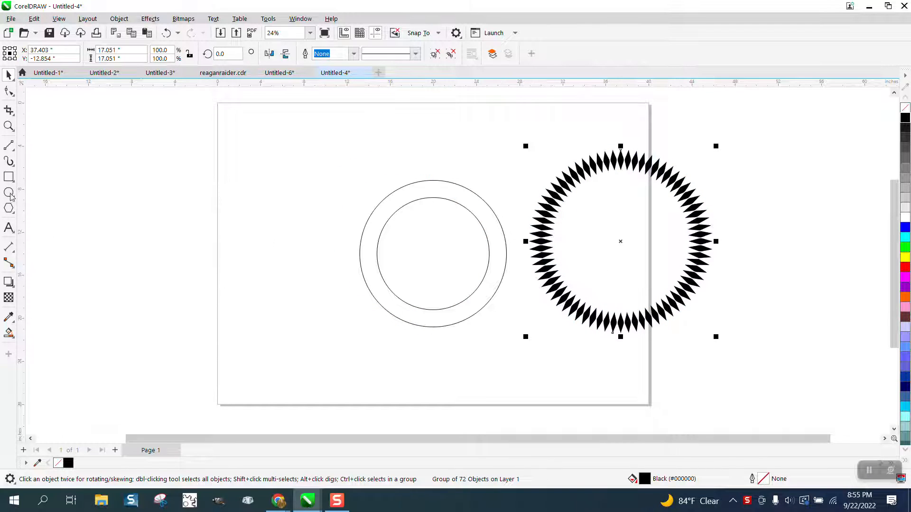
# - Draw a 2-Point Line across the ring and give it a 4.0 px outline width
pyautogui.click(9, 145)
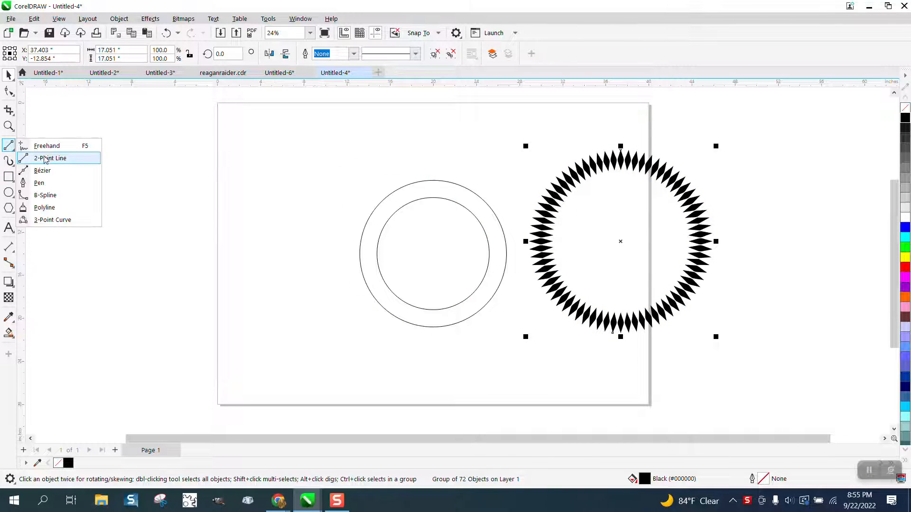
pyautogui.click(50, 158)
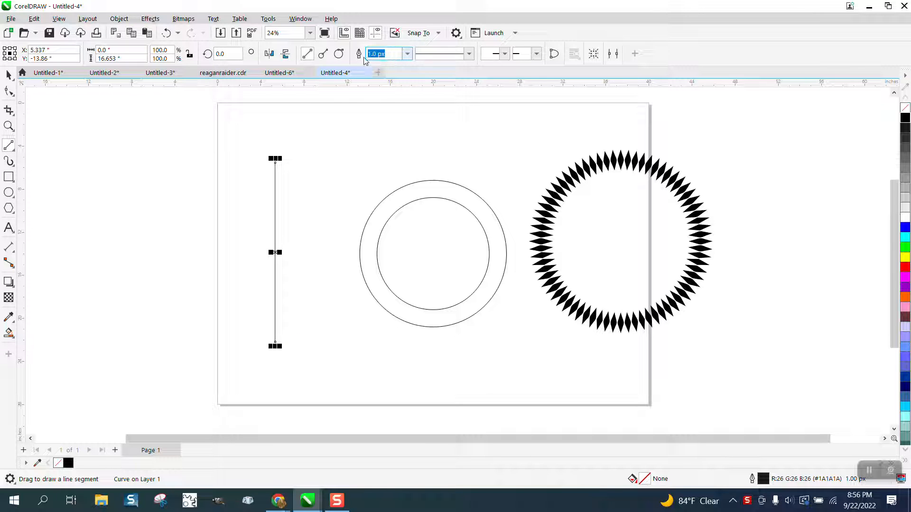
pyautogui.write('4.0 px')
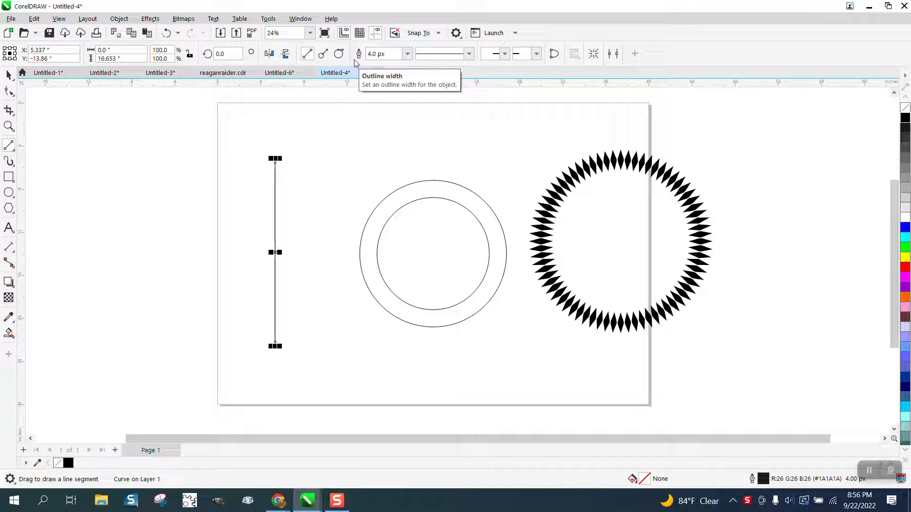
pyautogui.click(225, 54)
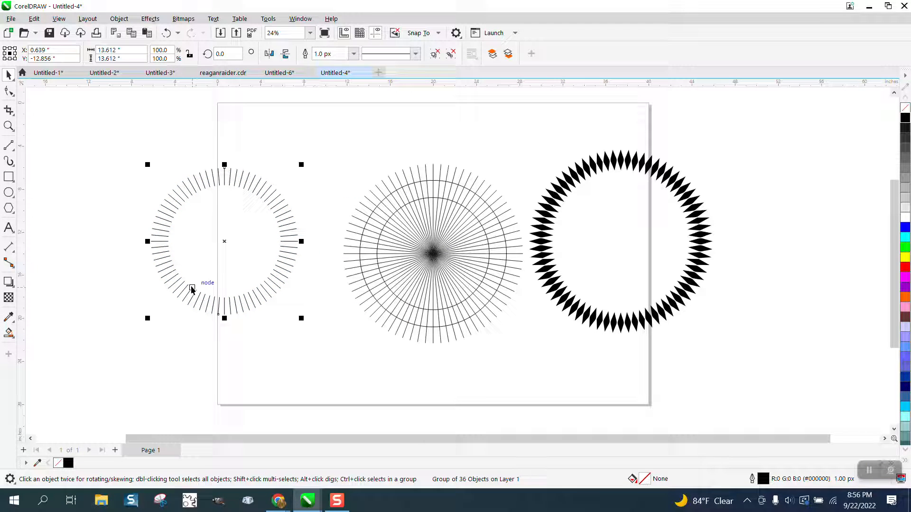
pyautogui.moveTo(227, 234)
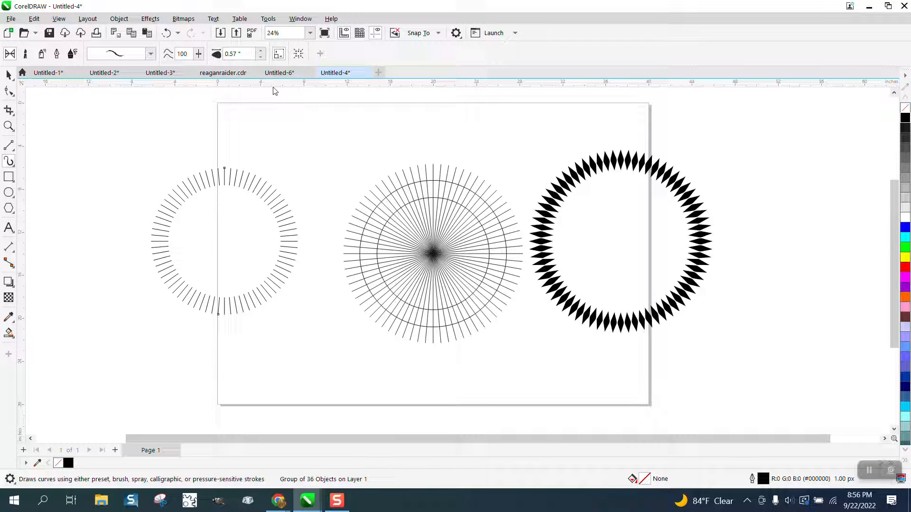
pyautogui.moveTo(238, 54)
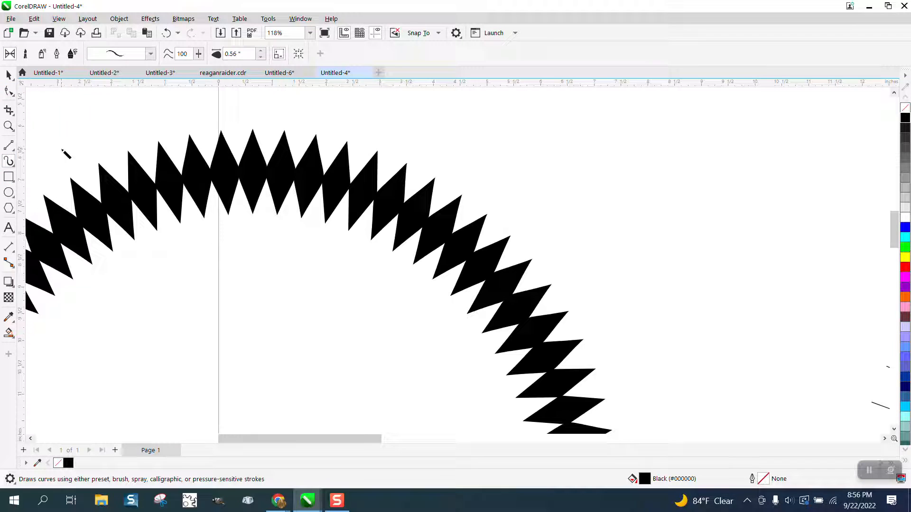
# - Reduce the diamond ring's Artistic Media stroke width until the diamonds become slender spikes
pyautogui.click(261, 51)
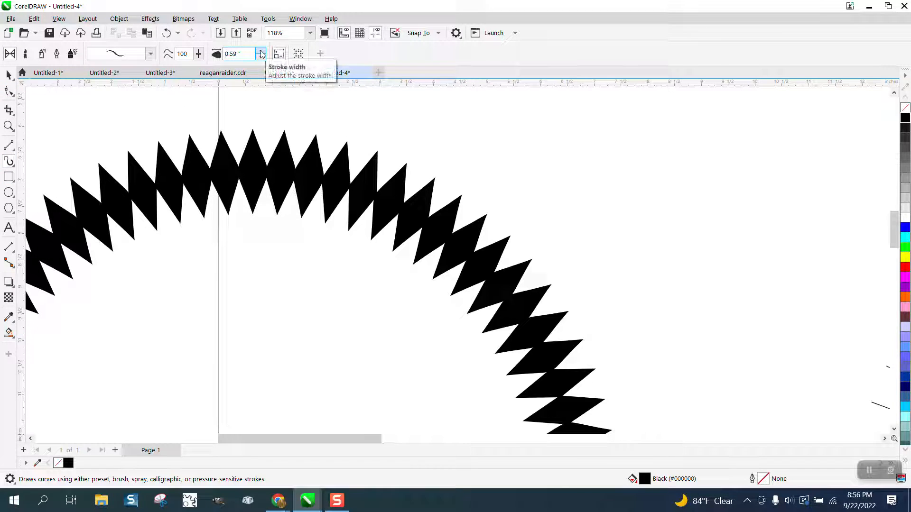
pyautogui.click(260, 51)
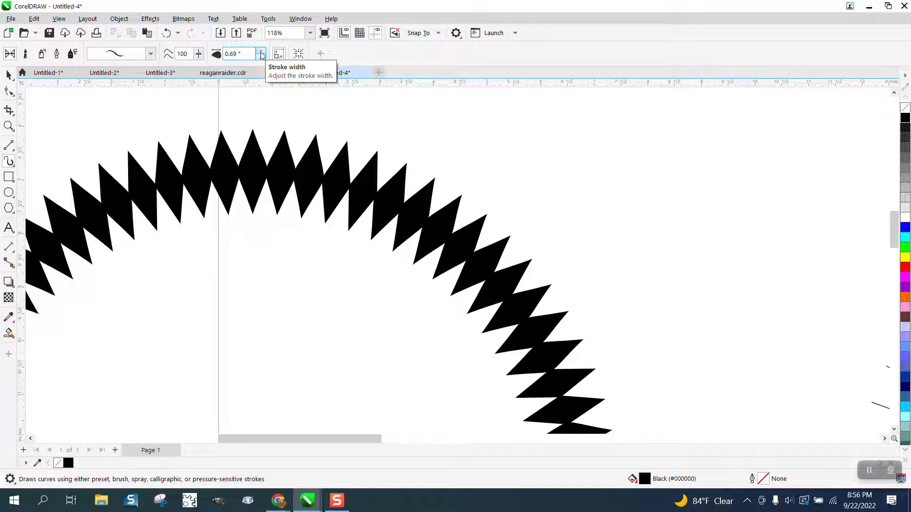
pyautogui.click(260, 56)
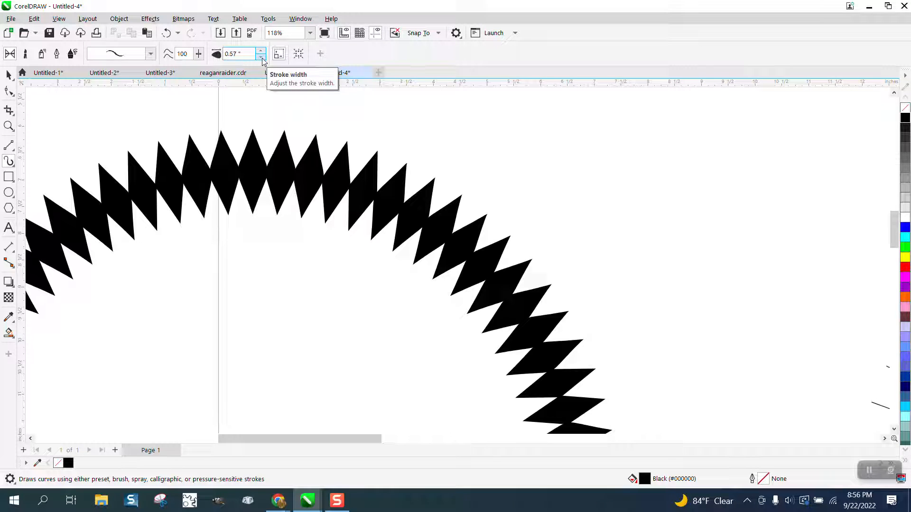
pyautogui.click(260, 57)
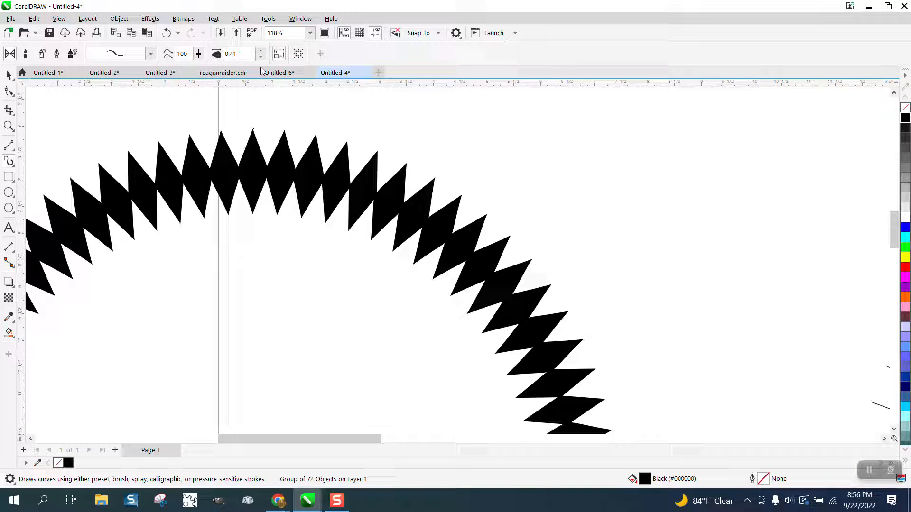
pyautogui.click(234, 54)
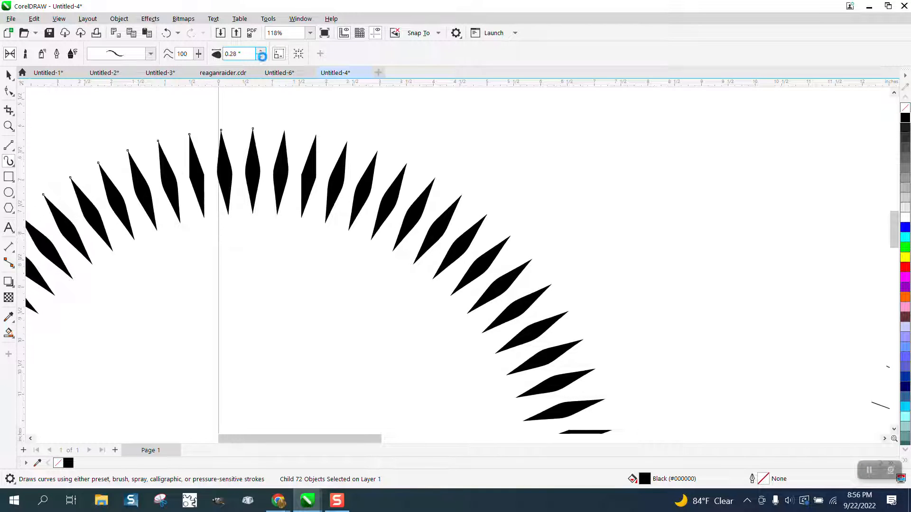
pyautogui.click(168, 33)
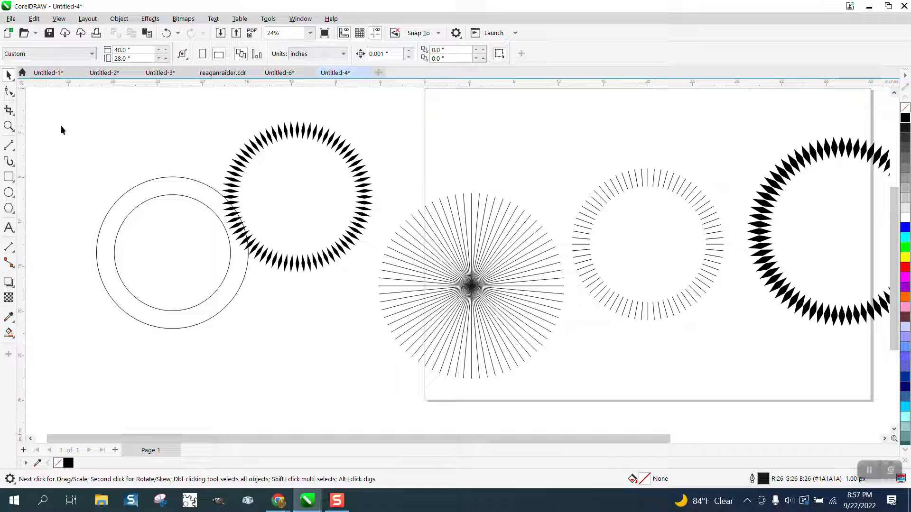
# - Apply a tapered Artistic Media preset to the radiating line ring, making teardrop spikes, and zoom in
pyautogui.click(9, 161)
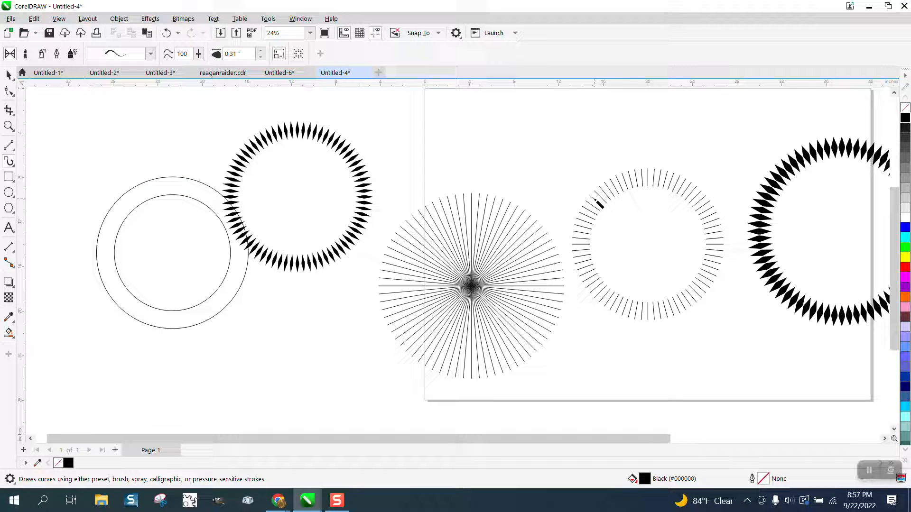
pyautogui.click(647, 241)
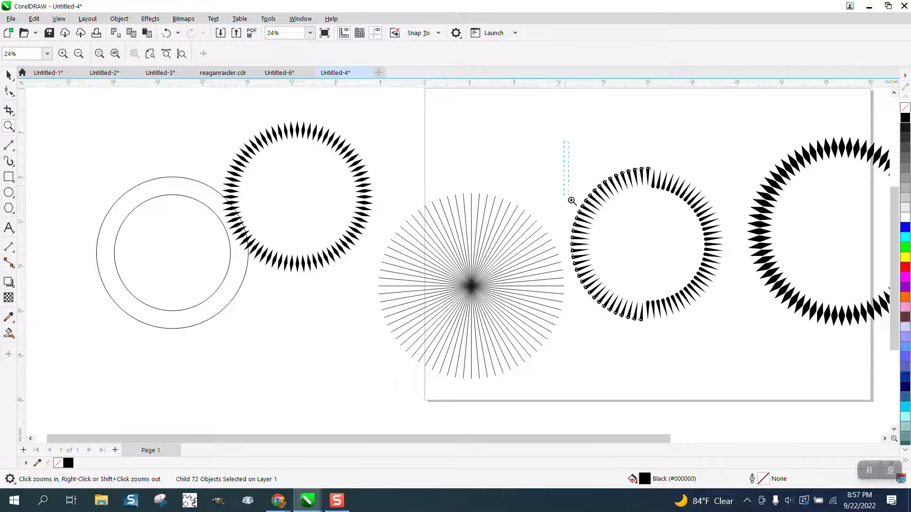
pyautogui.click(571, 200)
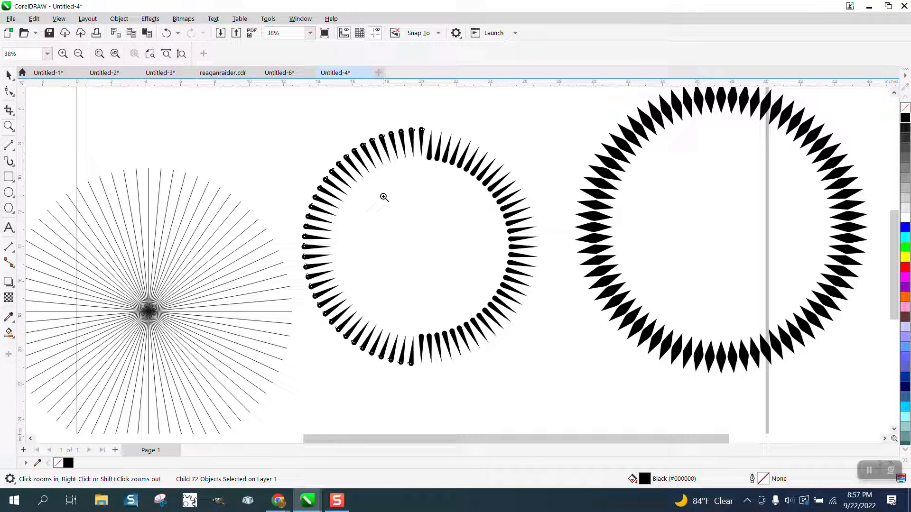
pyautogui.moveTo(479, 235)
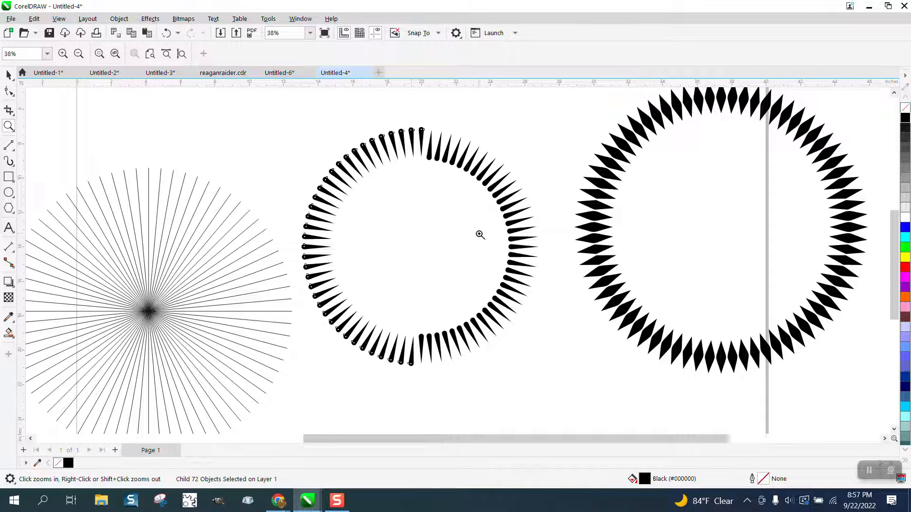
pyautogui.click(8, 75)
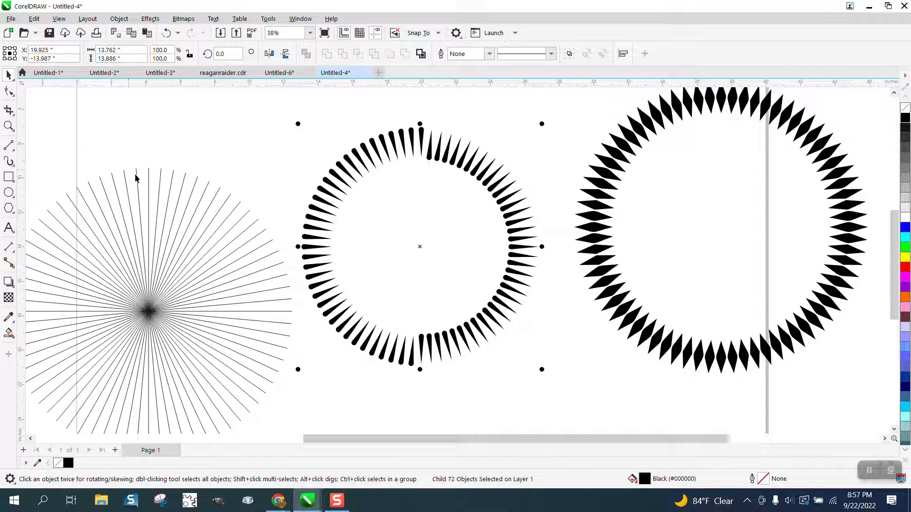
# - Ungroup the middle ring's brushed lines into individual plain 1 px lines
pyautogui.click(119, 19)
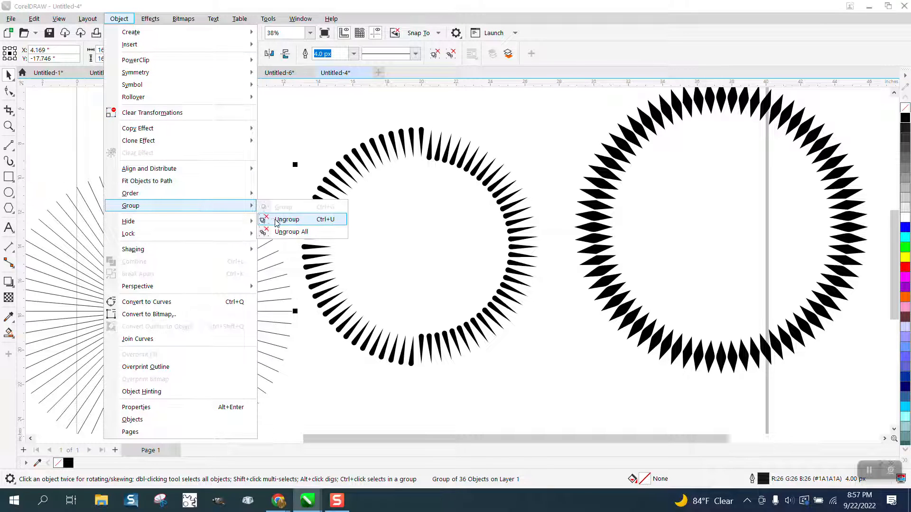
pyautogui.click(287, 219)
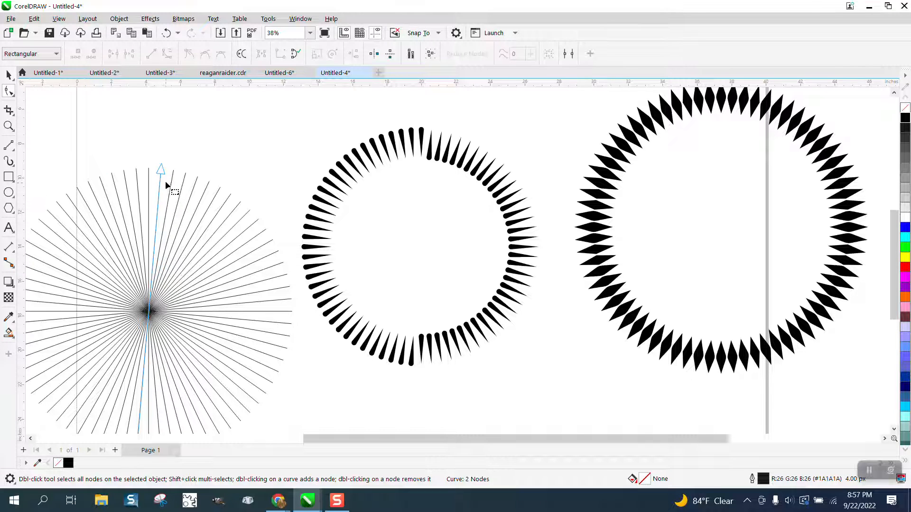
pyautogui.moveTo(157, 427)
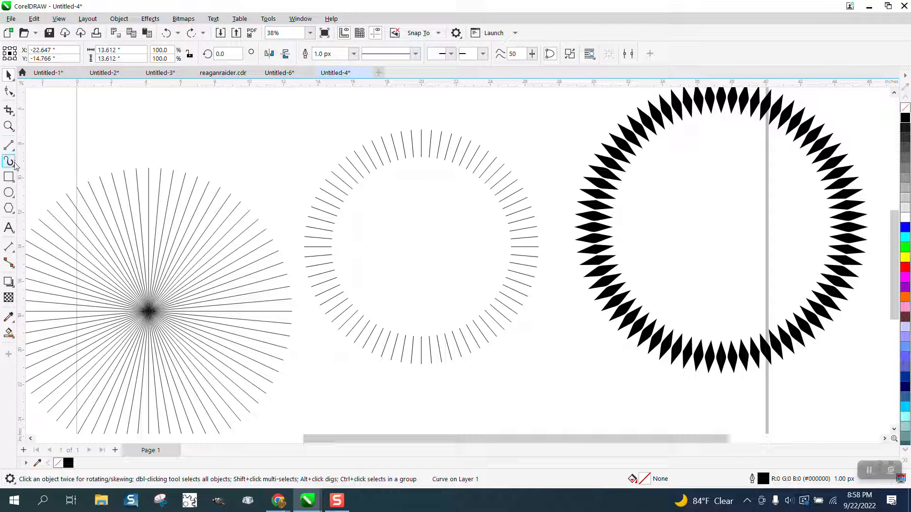
# - Give the middle ring's 72 radiating lines a tapered Artistic Media preset, adjusting then undoing the stroke width
pyautogui.click(9, 161)
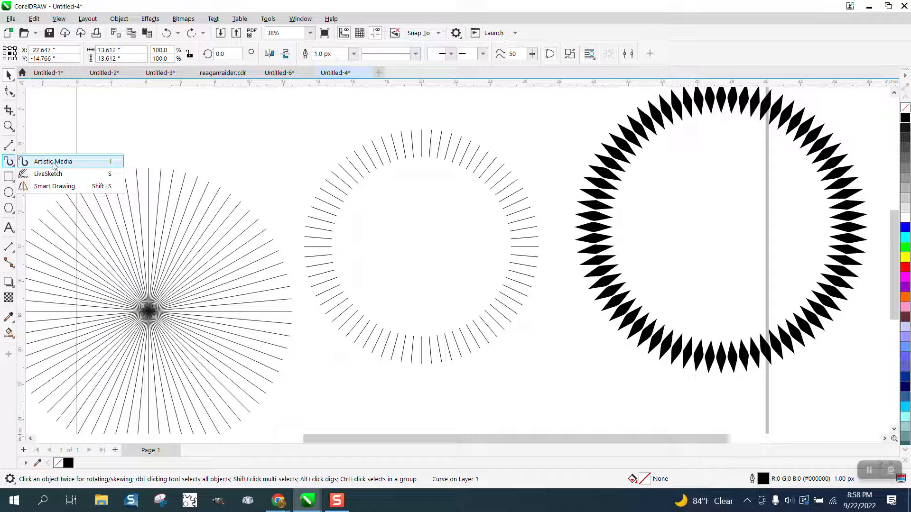
pyautogui.click(52, 161)
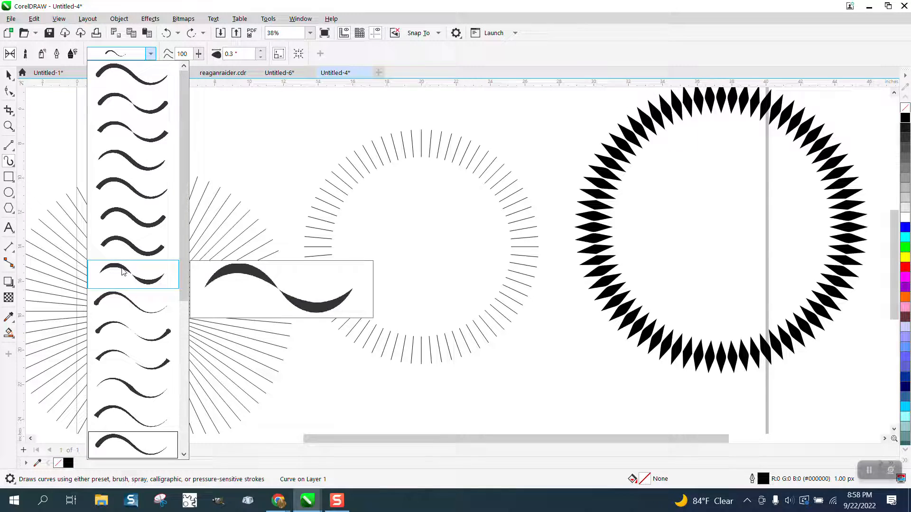
pyautogui.click(150, 54)
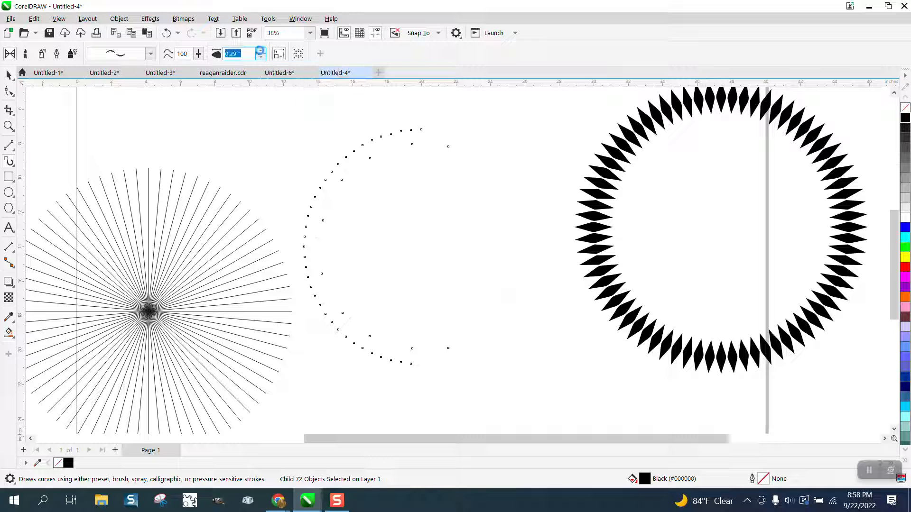
pyautogui.click(259, 51)
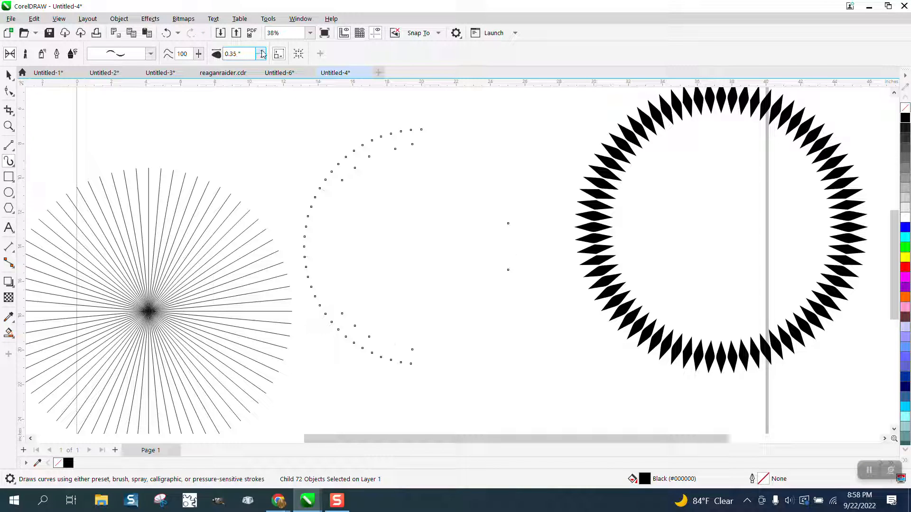
pyautogui.click(261, 56)
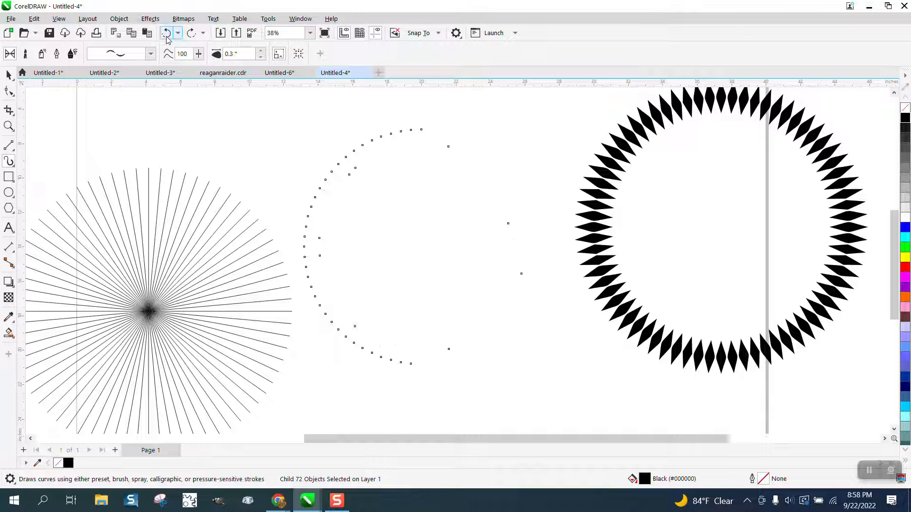
pyautogui.click(166, 33)
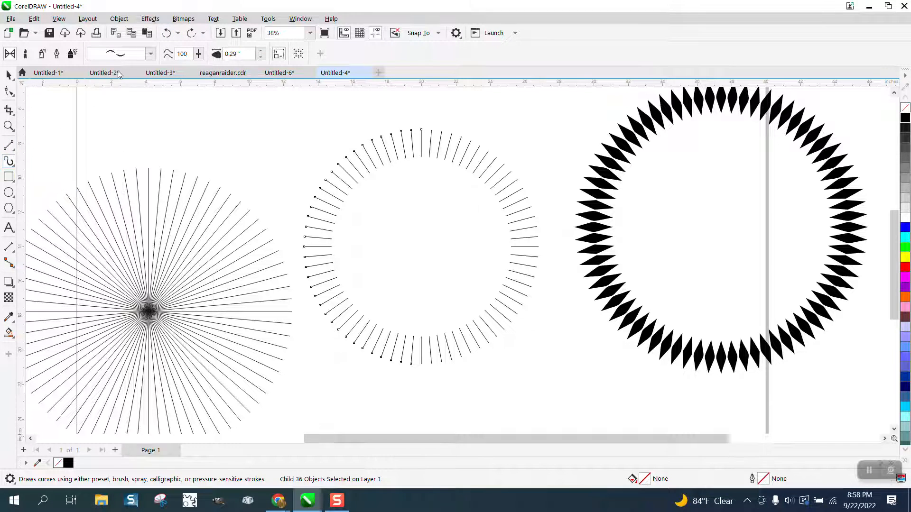
pyautogui.click(149, 54)
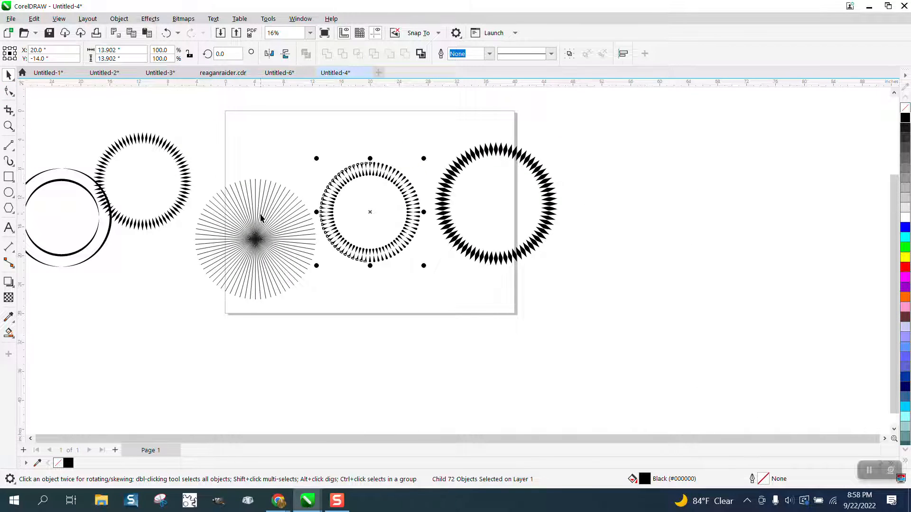
# - Draw a new circle right of the starburst, remove the two styled rings, and set the circle's position
pyautogui.scroll(-3)
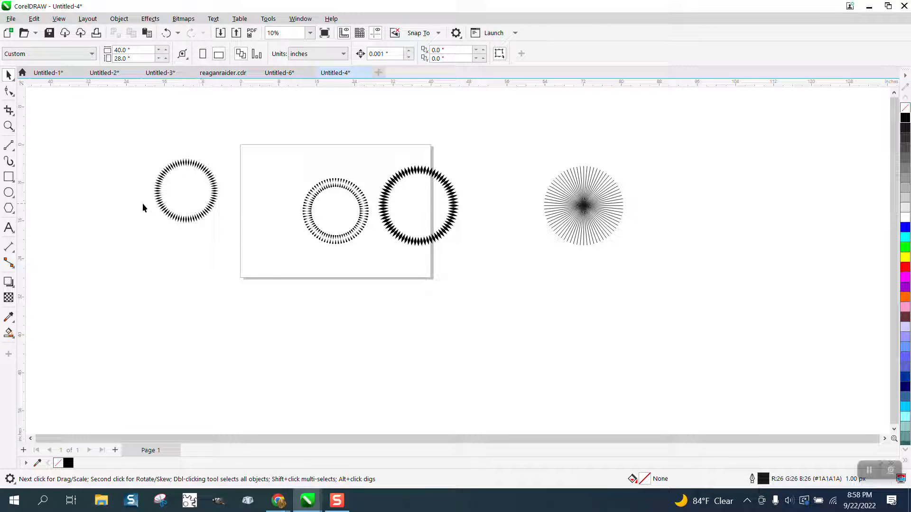
pyautogui.moveTo(691, 212); pyautogui.dragTo(752, 273)
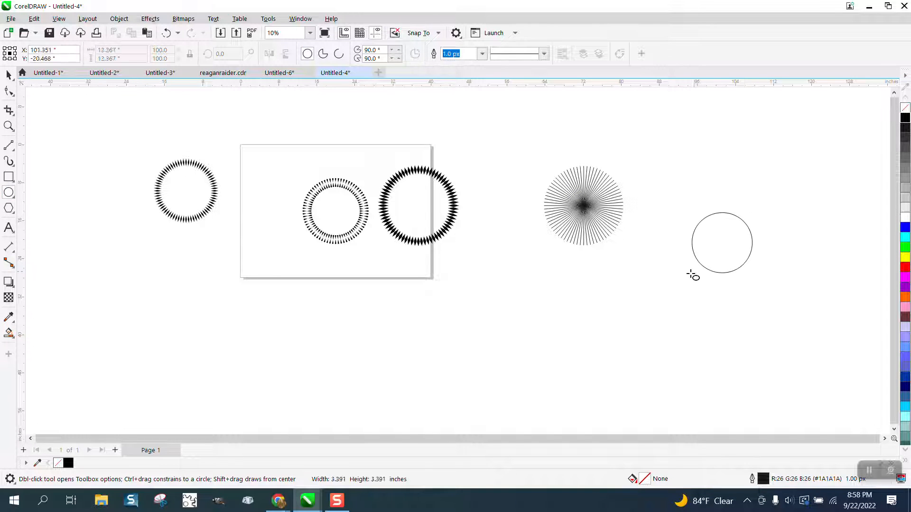
pyautogui.click(721, 243)
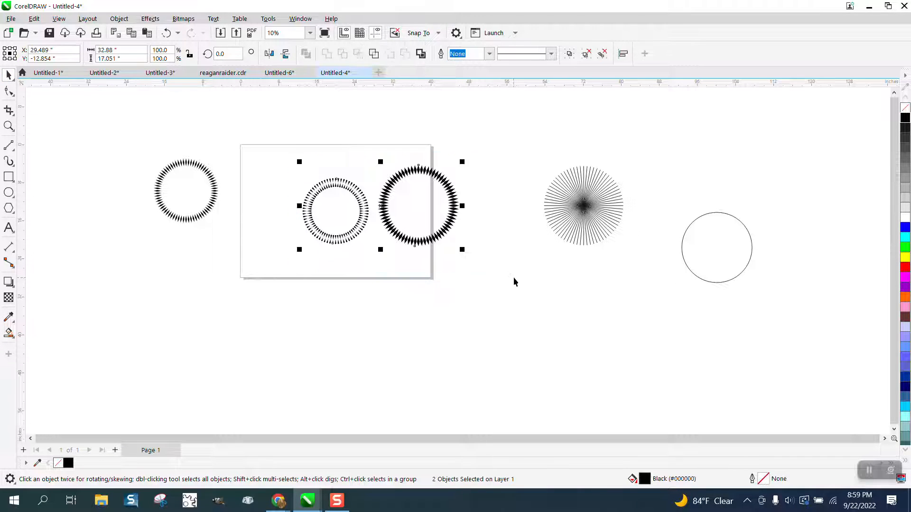
pyautogui.click(716, 248)
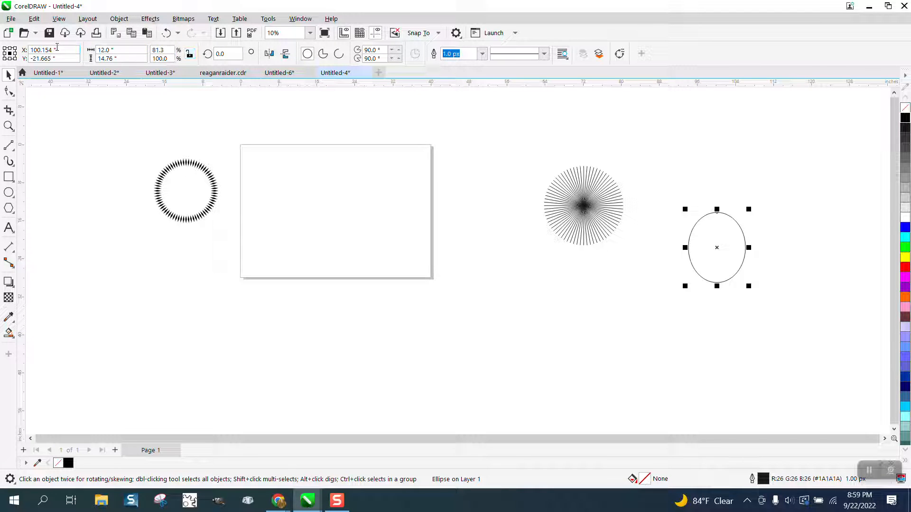
pyautogui.click(119, 59)
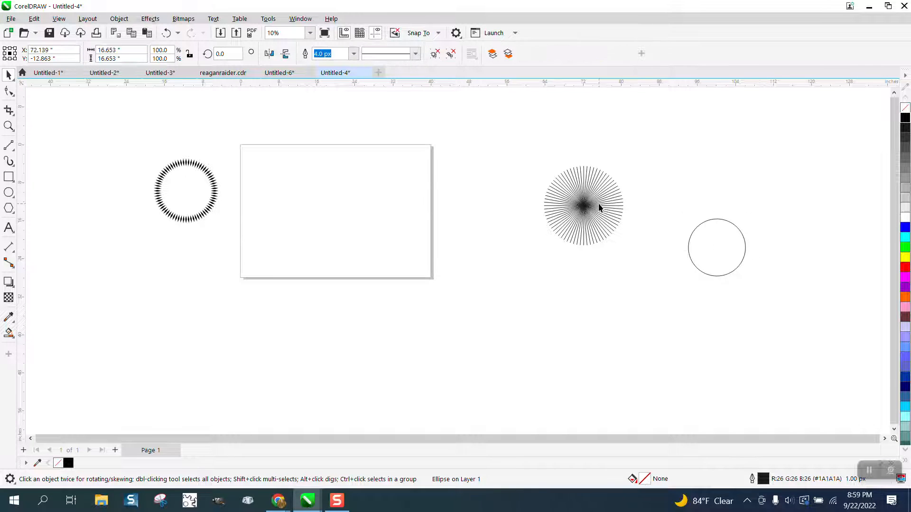
# - Move the 36-line starburst onto the page ready to intersect with the new ring
pyautogui.click(583, 207)
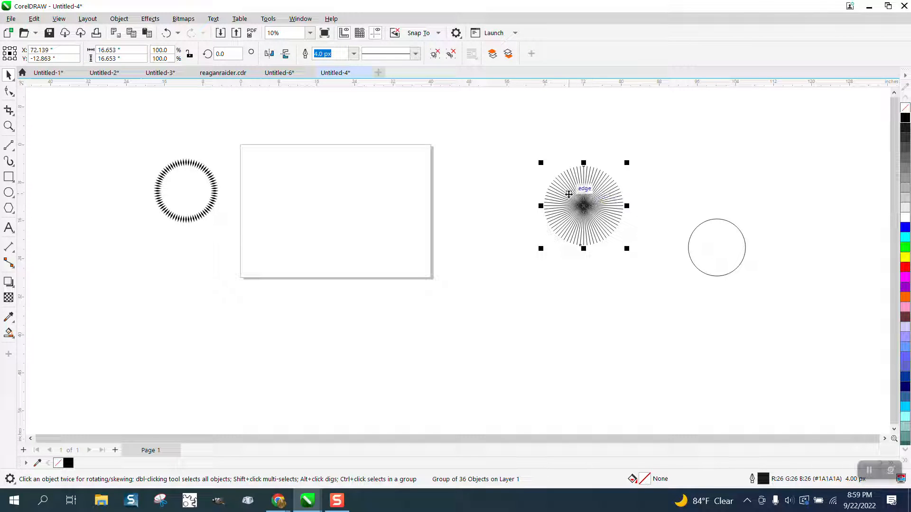
pyautogui.moveTo(583, 205); pyautogui.dragTo(336, 210)
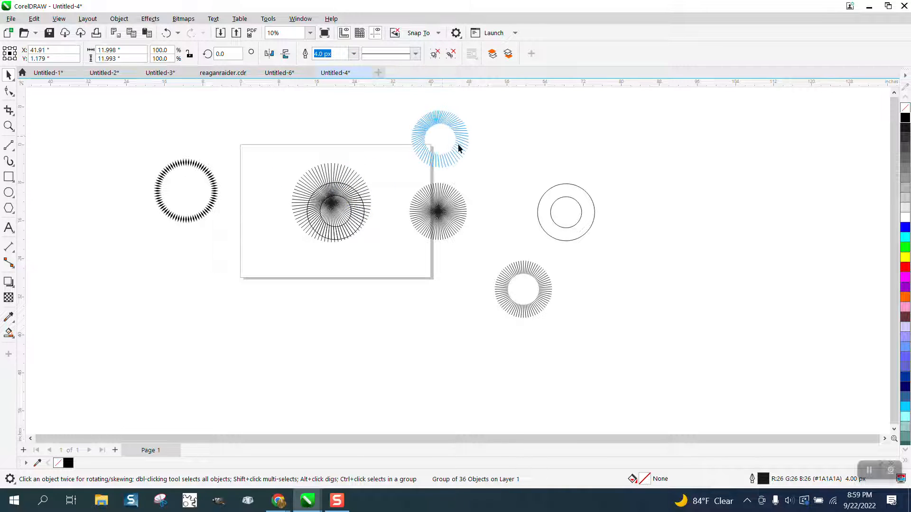
# - Zoom in on the top ring and widen its outline from 4 px to 16.0 px
pyautogui.click(9, 127)
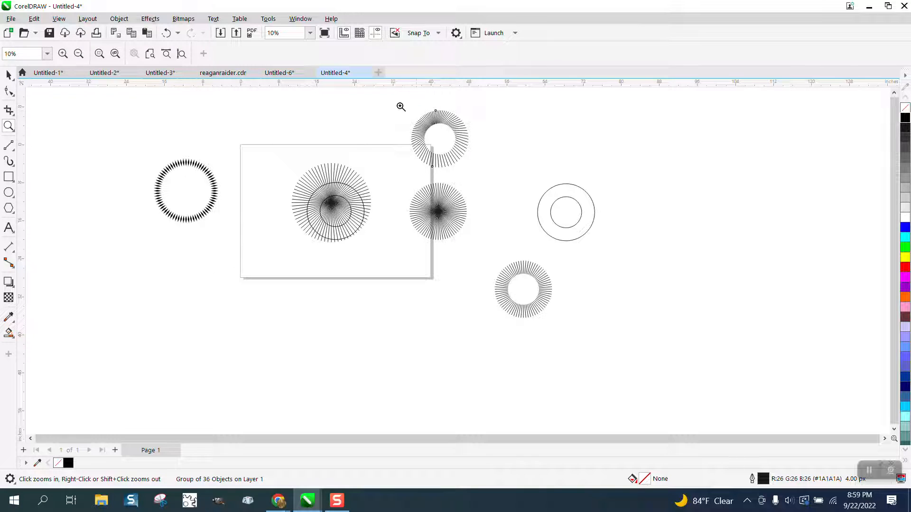
pyautogui.click(401, 106)
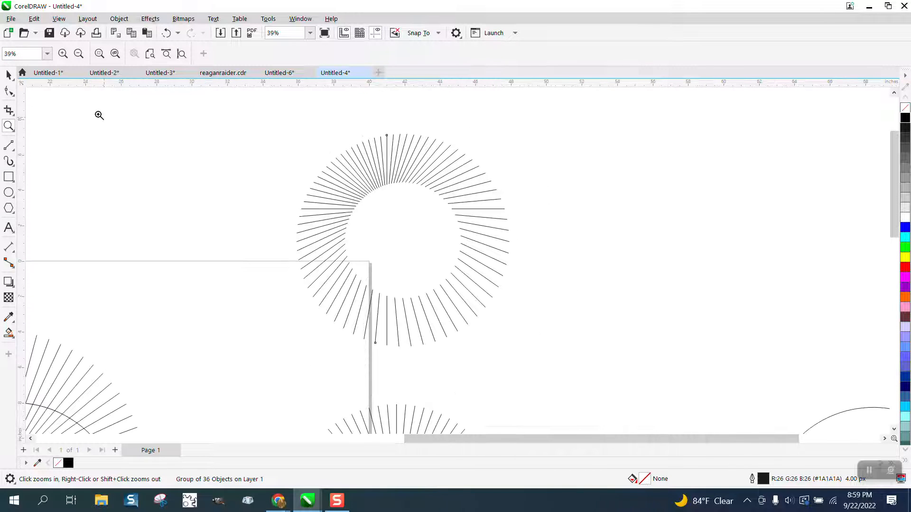
pyautogui.click(402, 240)
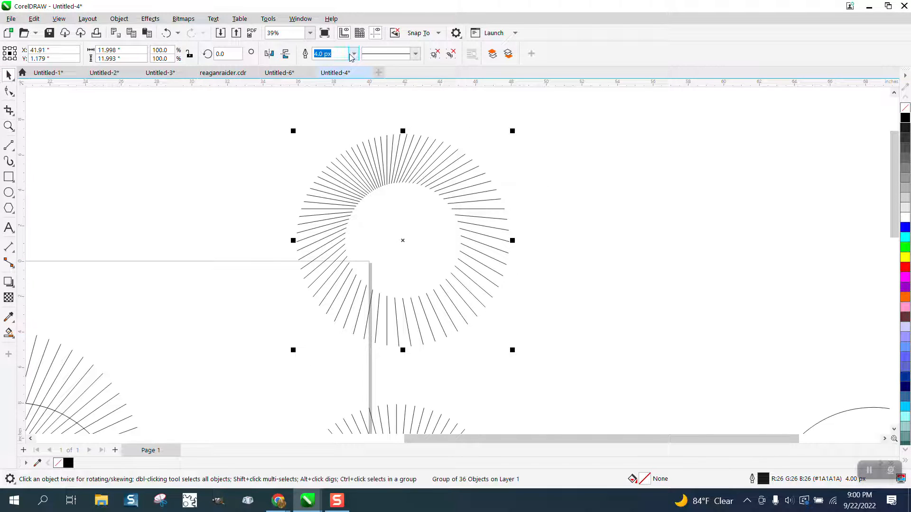
pyautogui.write('16.0 px')
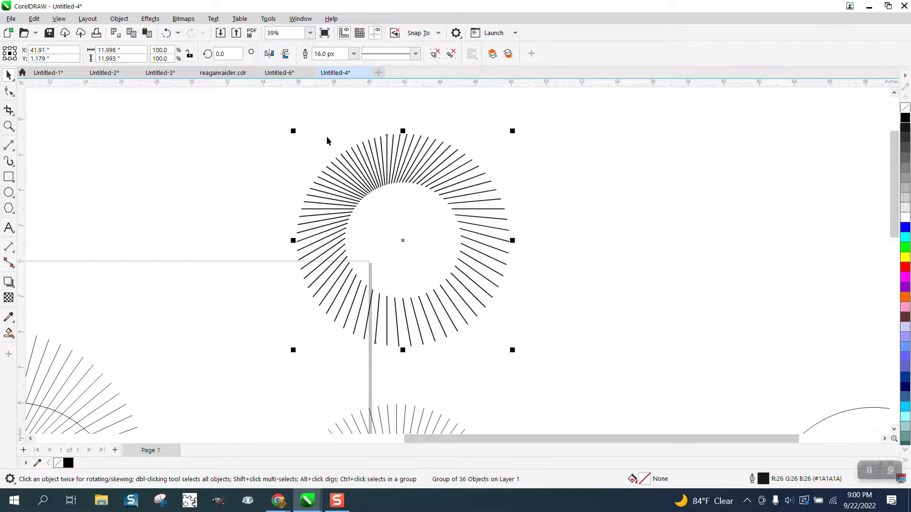
pyautogui.click(353, 54)
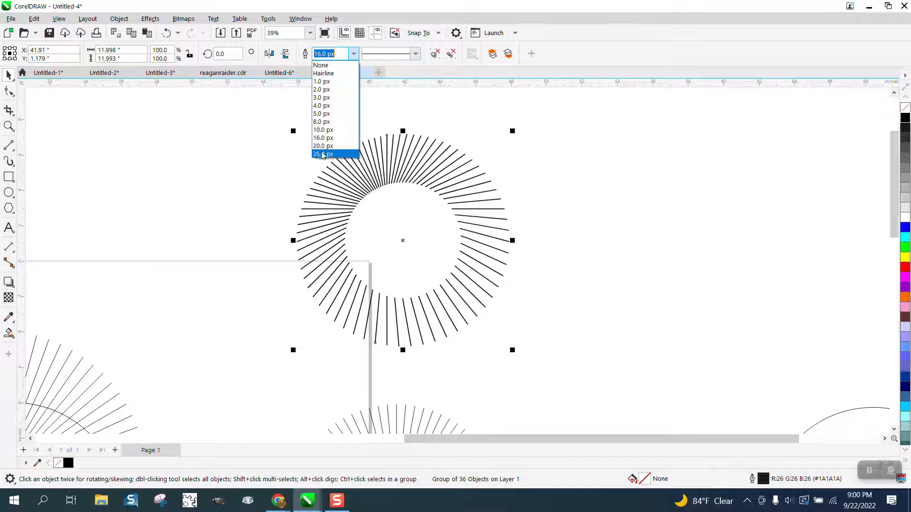